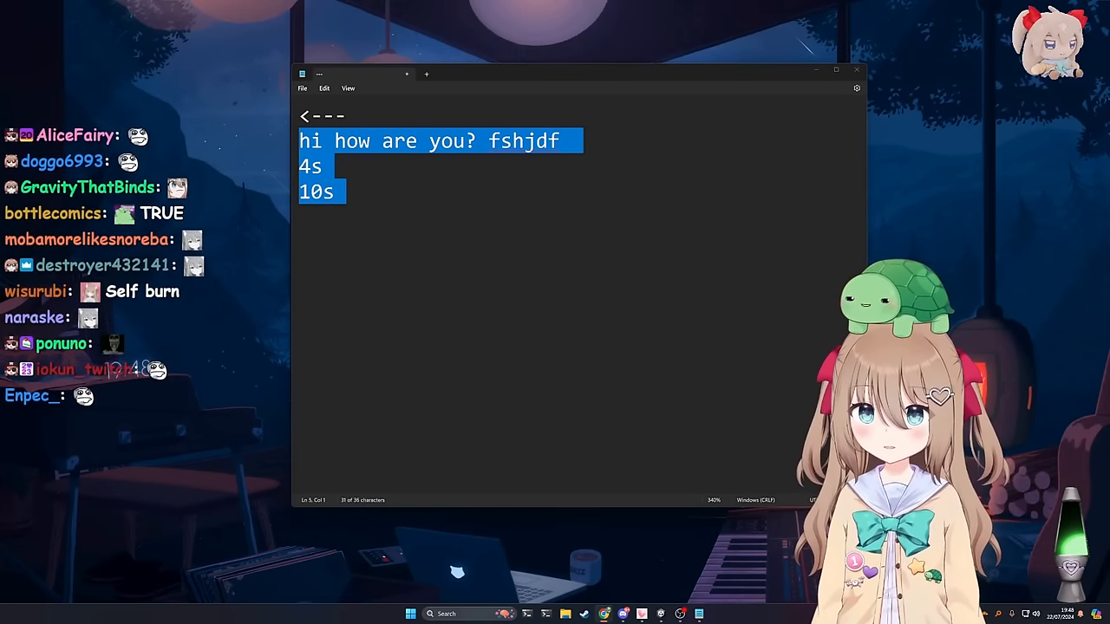
# - Scroll down through the Notepad topic list of language translation, evil cover and latency
pyautogui.scroll(-3)
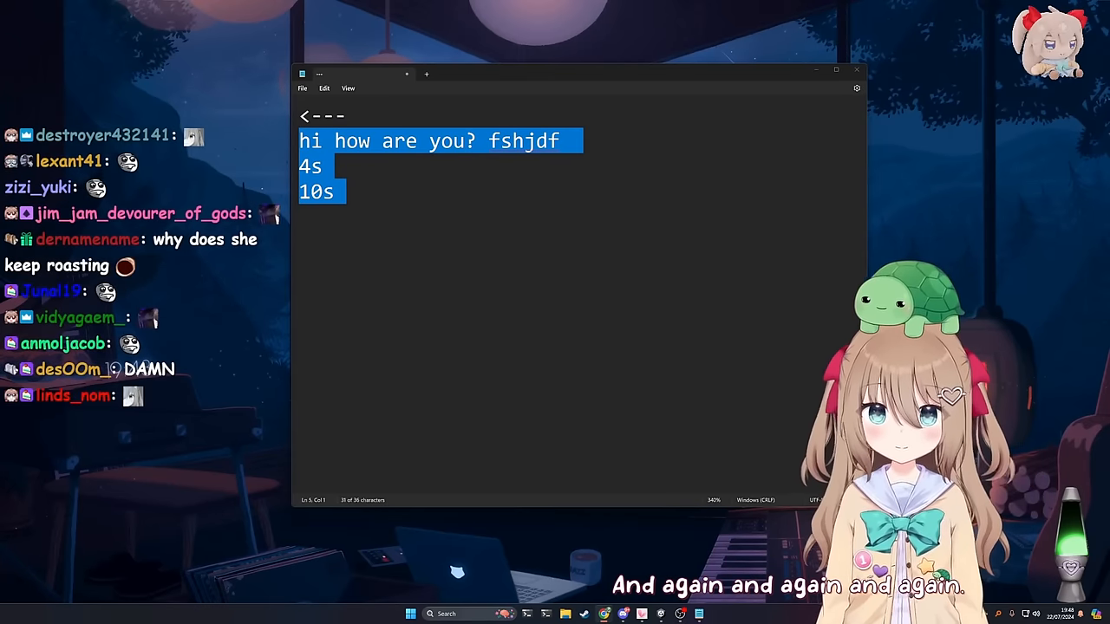
pyautogui.scroll(-3)
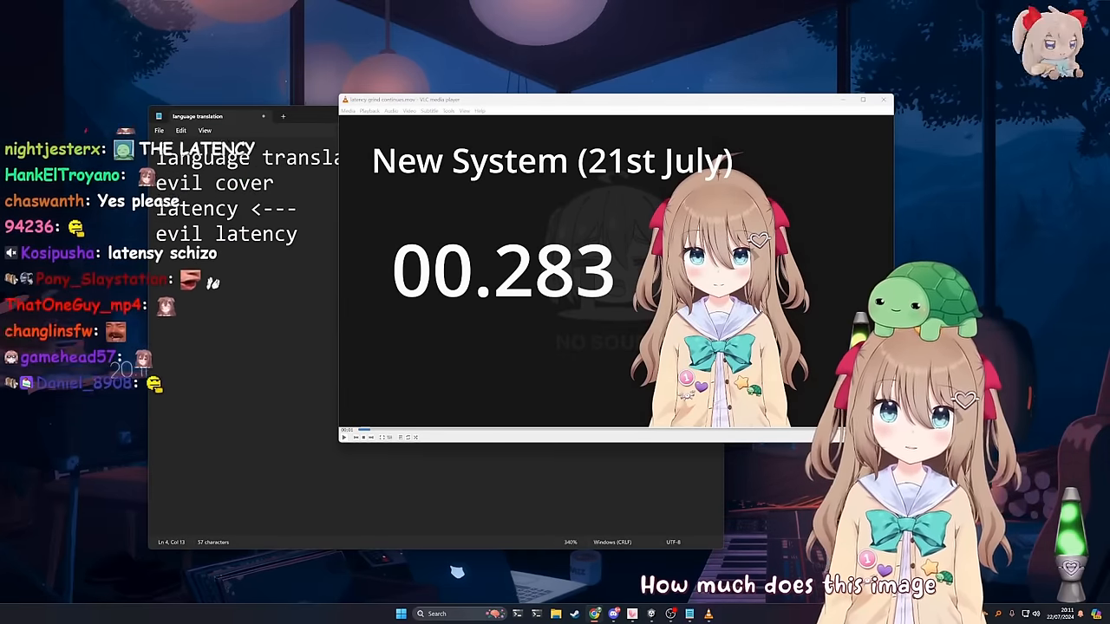
# - Play the New System (21st July) latency clip in VLC and close it
pyautogui.scroll(-3)
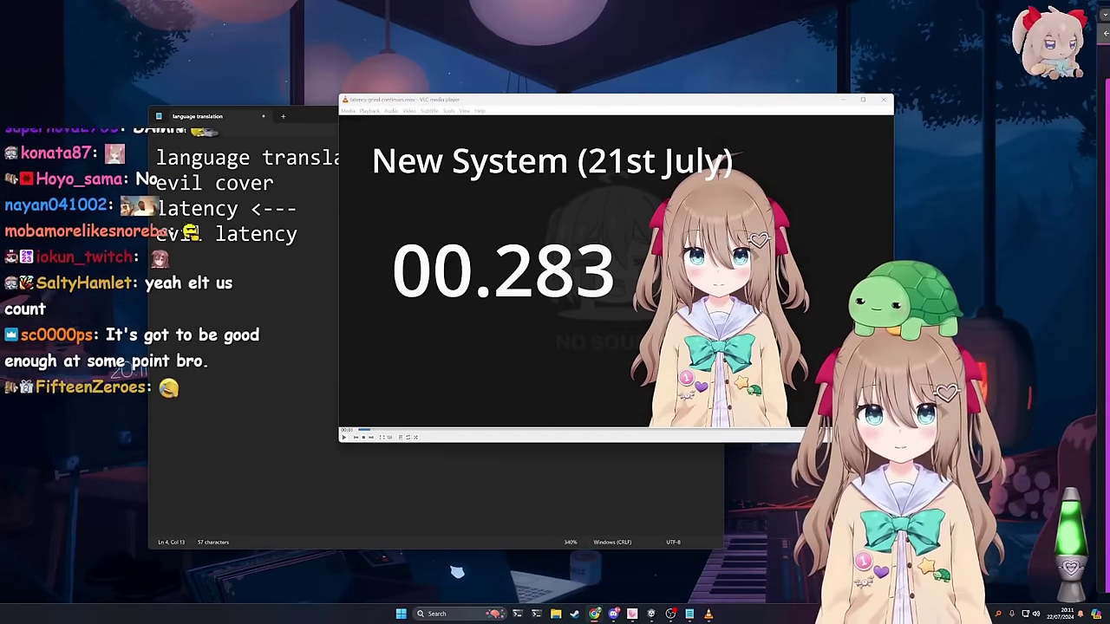
pyautogui.scroll(-3)
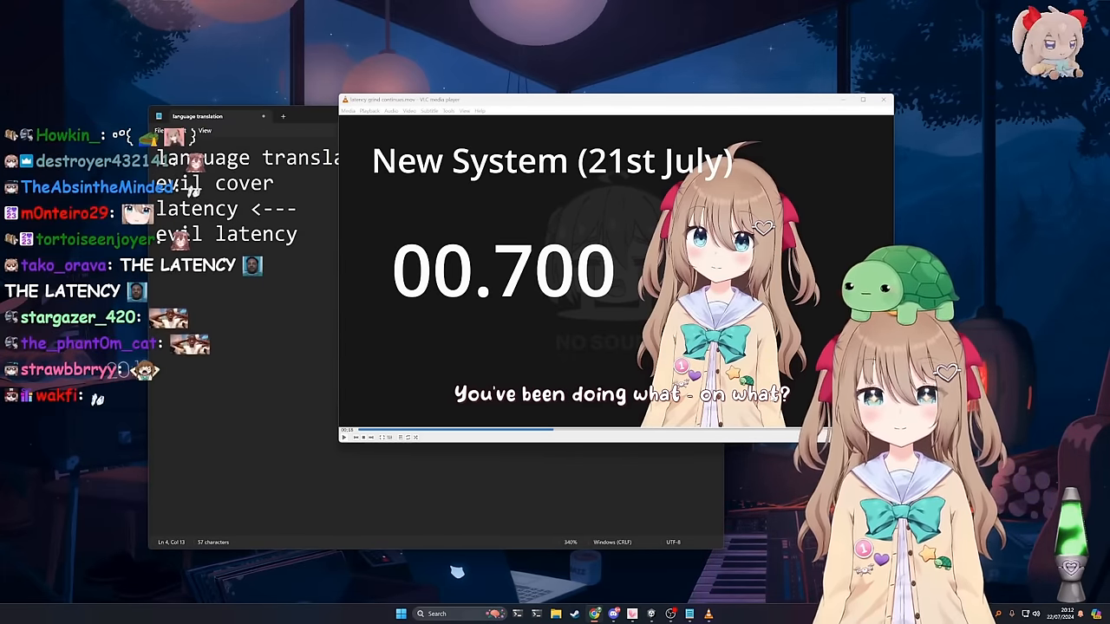
pyautogui.click(343, 439)
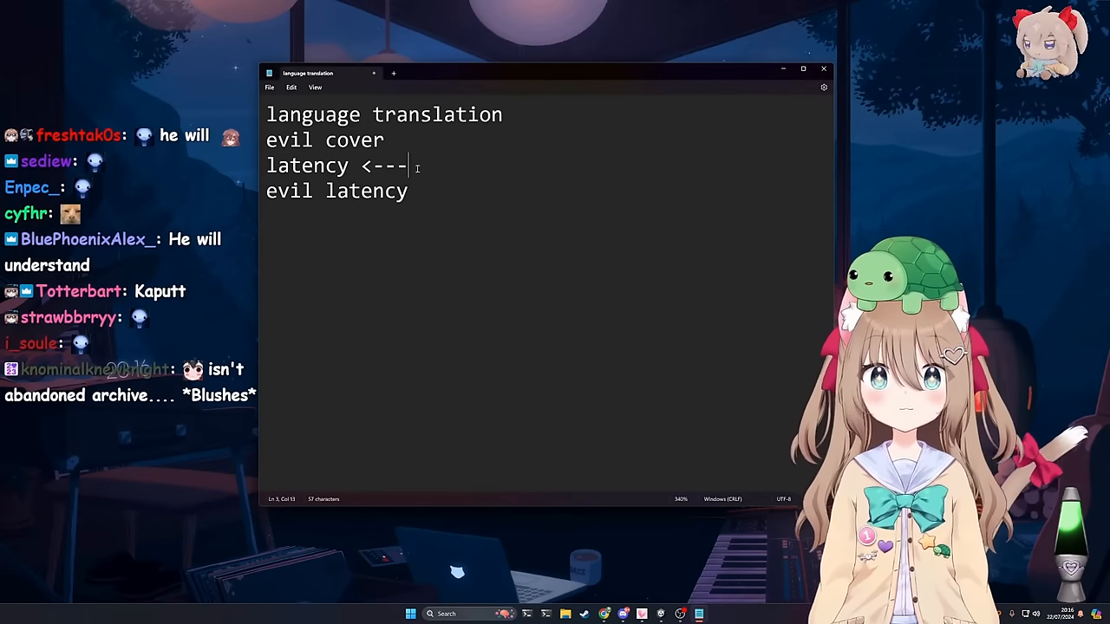
pyautogui.tripleClick(337, 167)
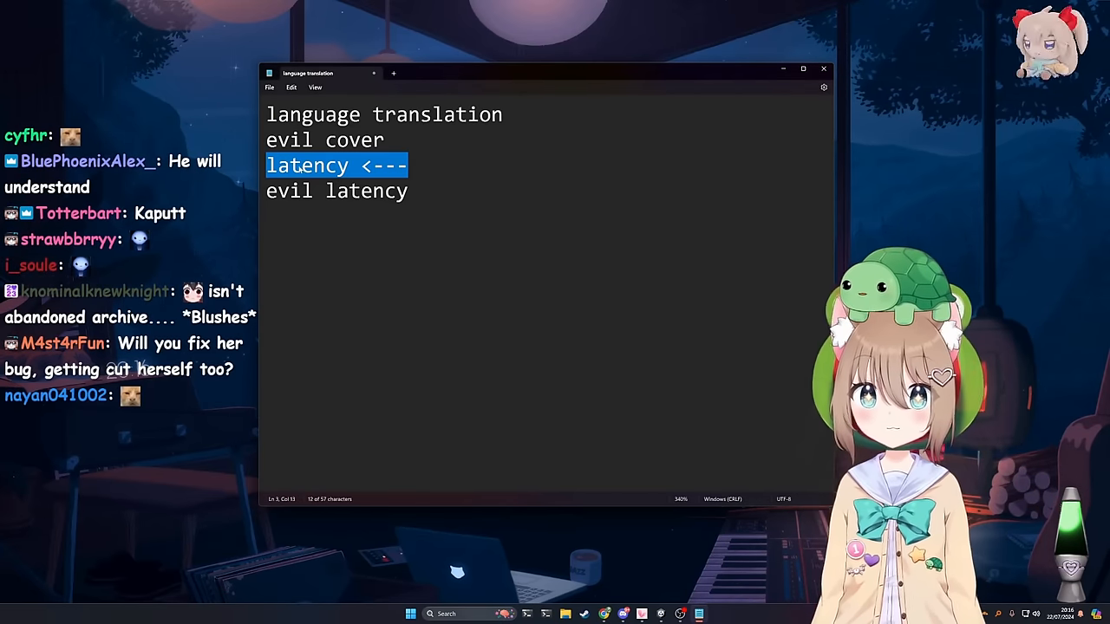
pyautogui.click(454, 176)
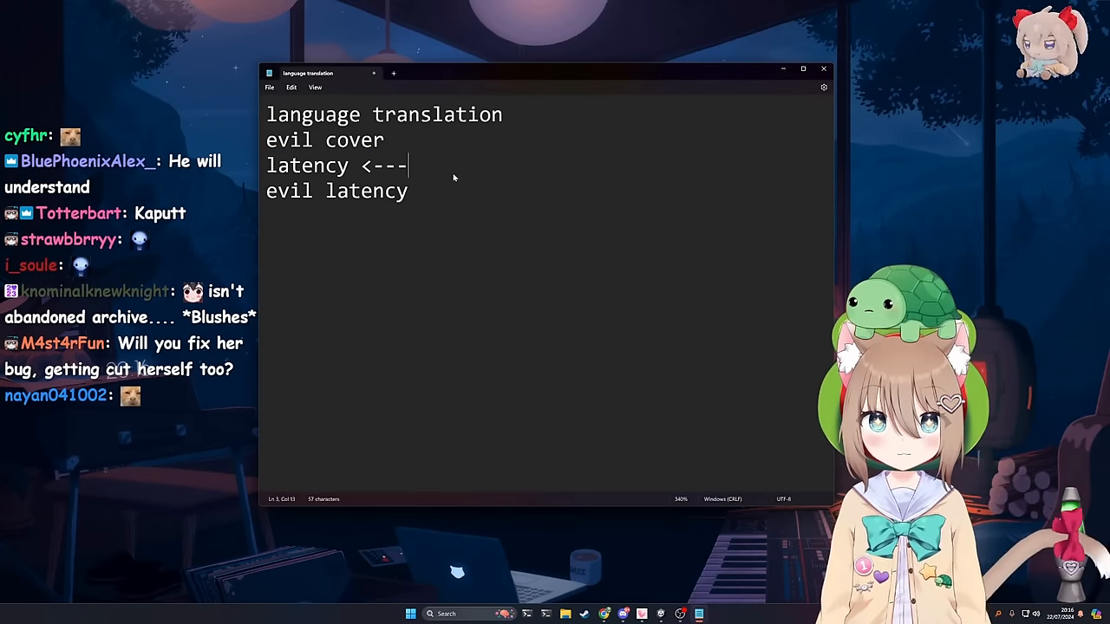
pyautogui.moveTo(267, 138); pyautogui.dragTo(407, 167)
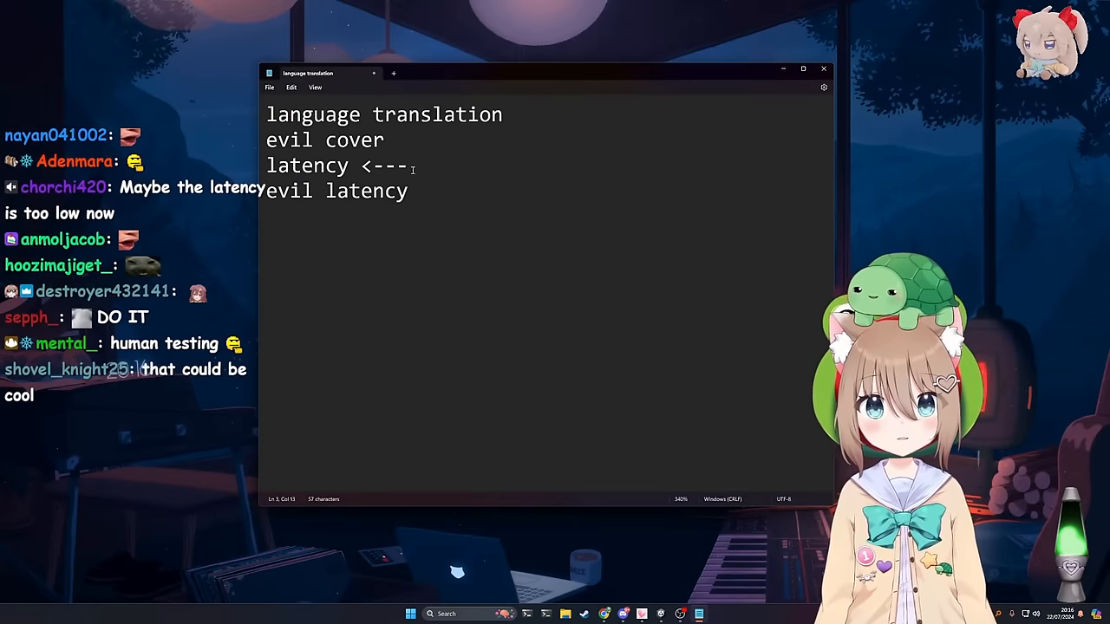
pyautogui.scroll(-3)
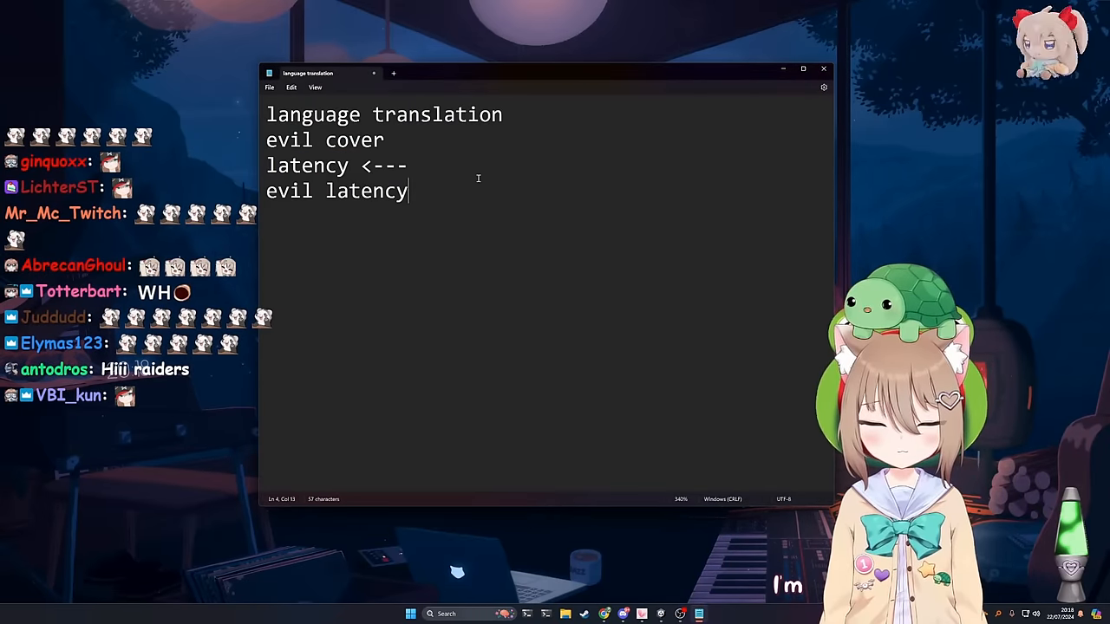
pyautogui.tripleClick(337, 166)
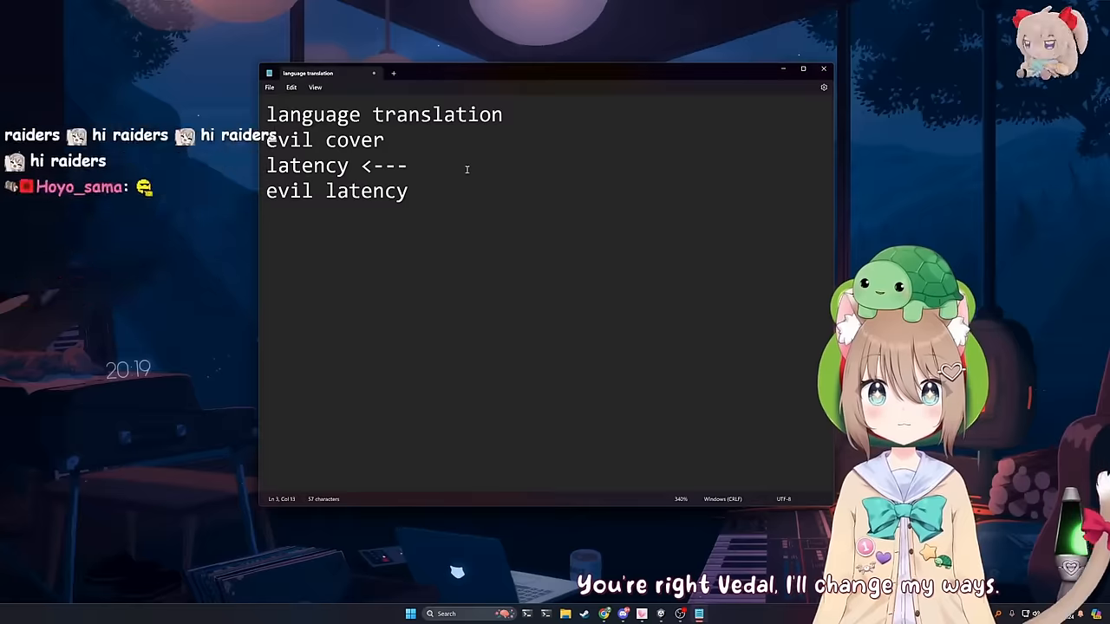
pyautogui.tripleClick(383, 114)
pyautogui.write(' <---')
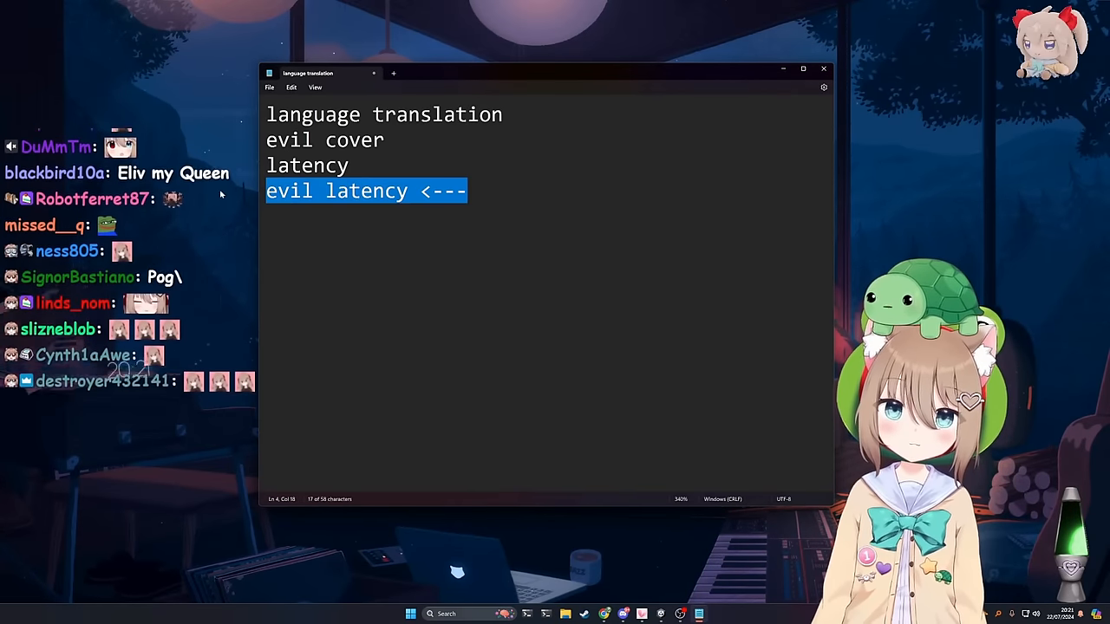
# - Deselect the 'evil latency <---' line at the end of the topic list
pyautogui.click(468, 191)
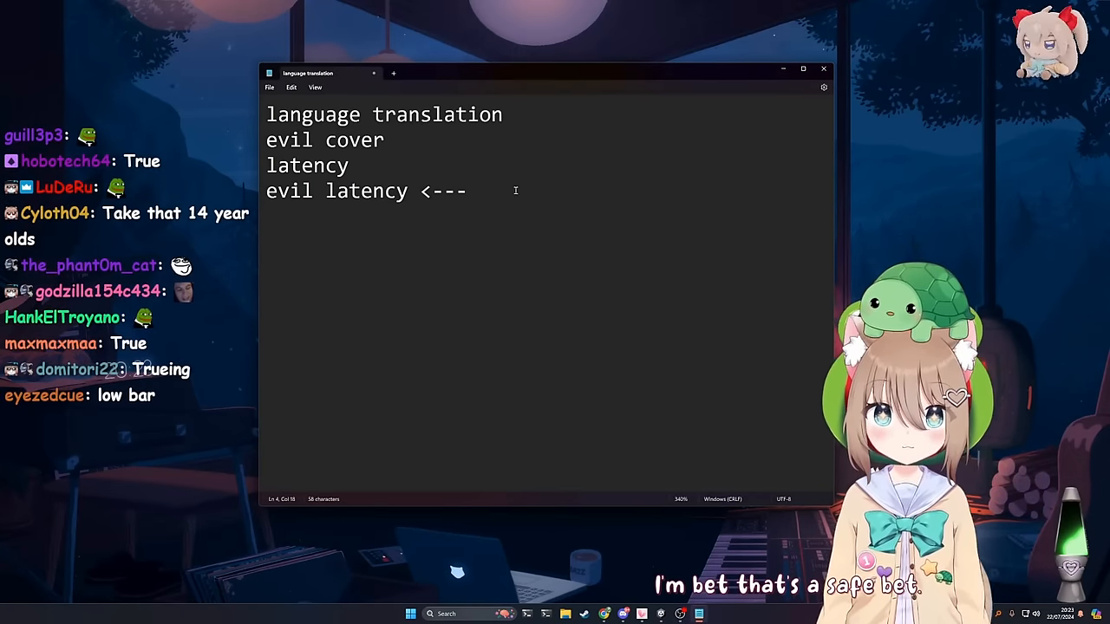
pyautogui.click(803, 70)
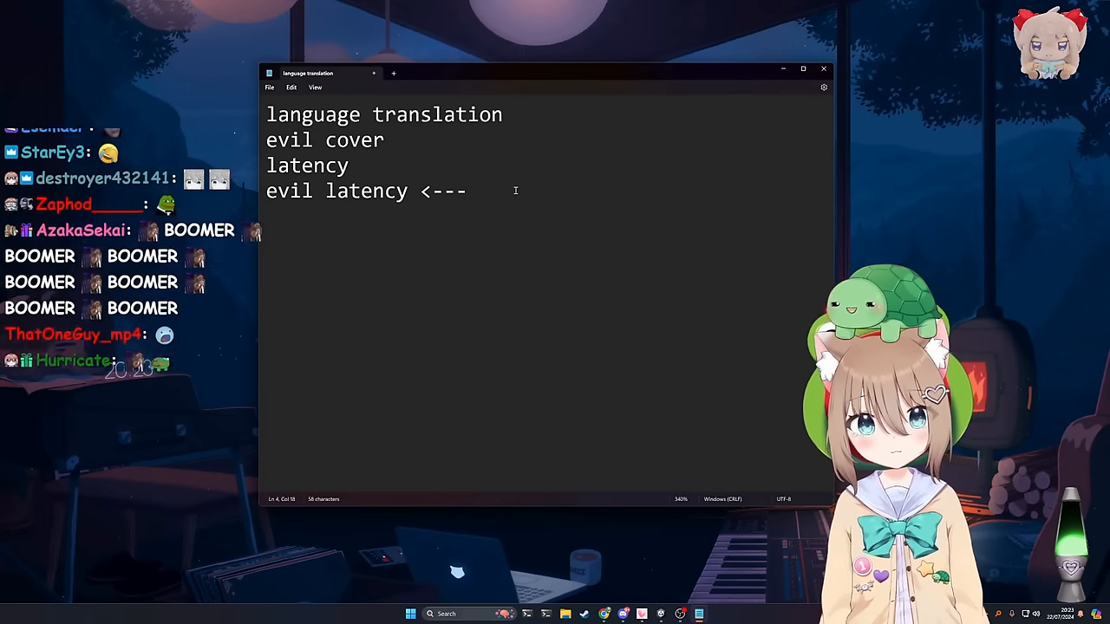
pyautogui.scroll(-3)
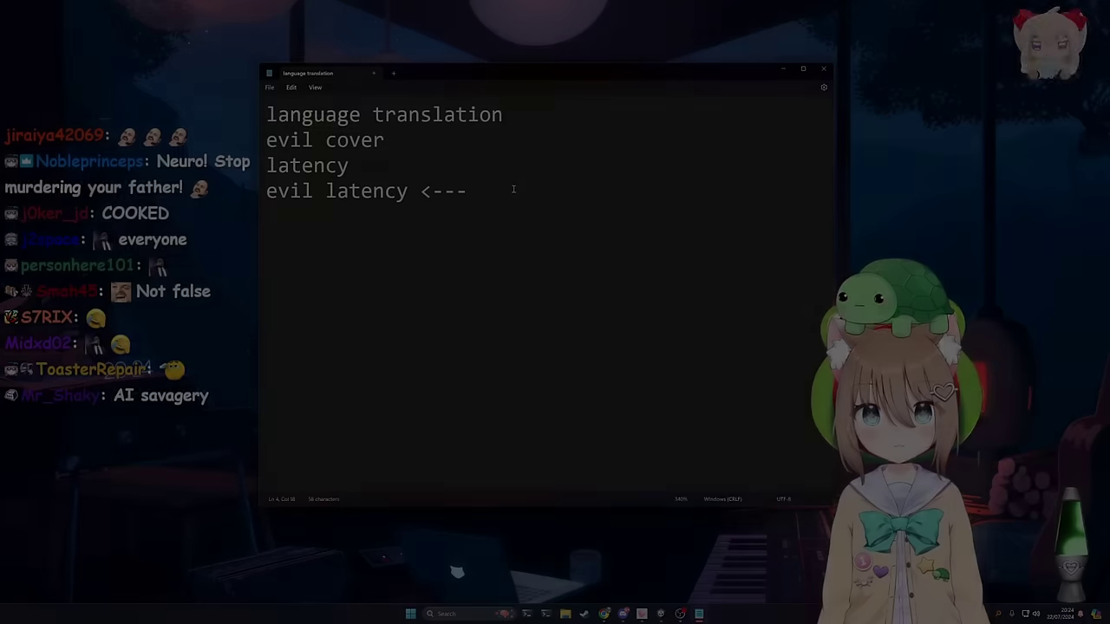
pyautogui.moveTo(465, 191); pyautogui.dragTo(413, 191)
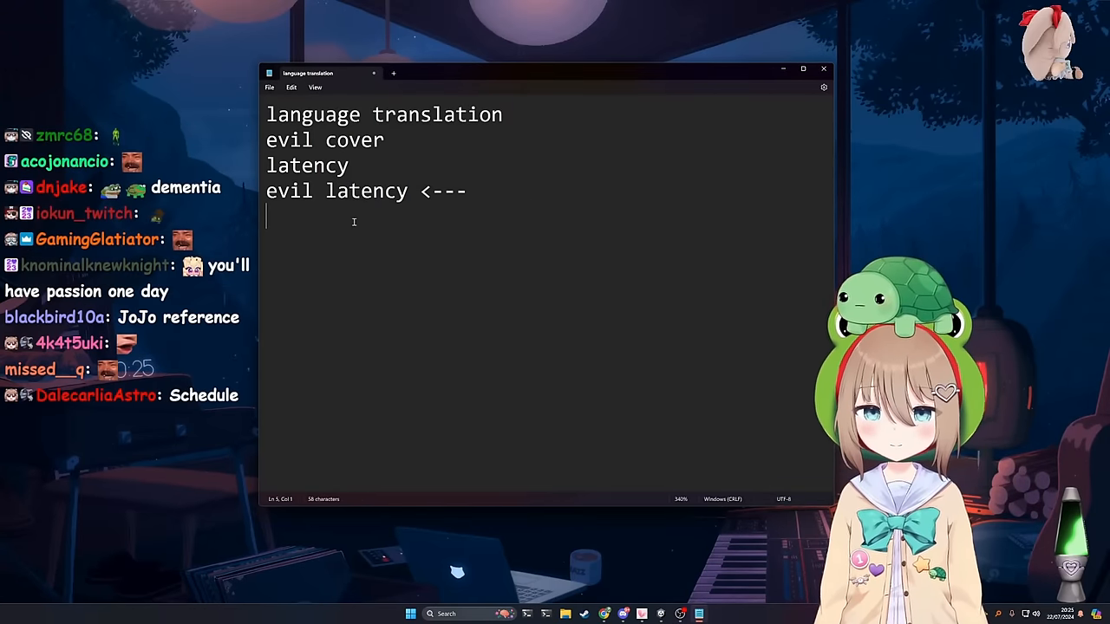
# - Add 'vision latency' as the fifth topic and move the '<---' arrow onto it
pyautogui.write('vision latency <---')
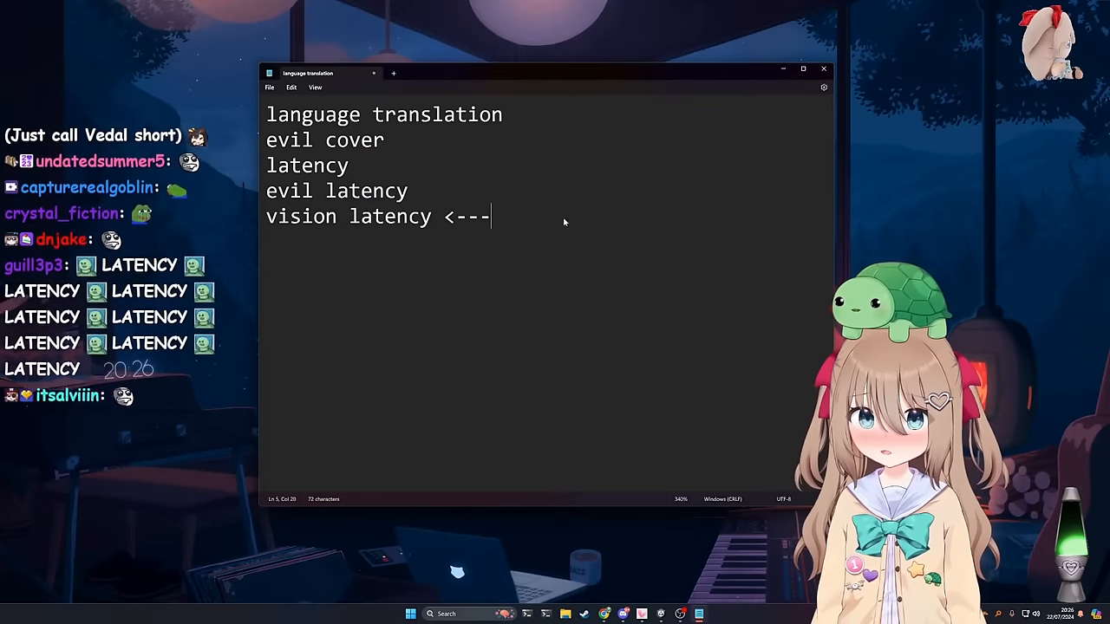
pyautogui.moveTo(267, 165); pyautogui.dragTo(408, 191)
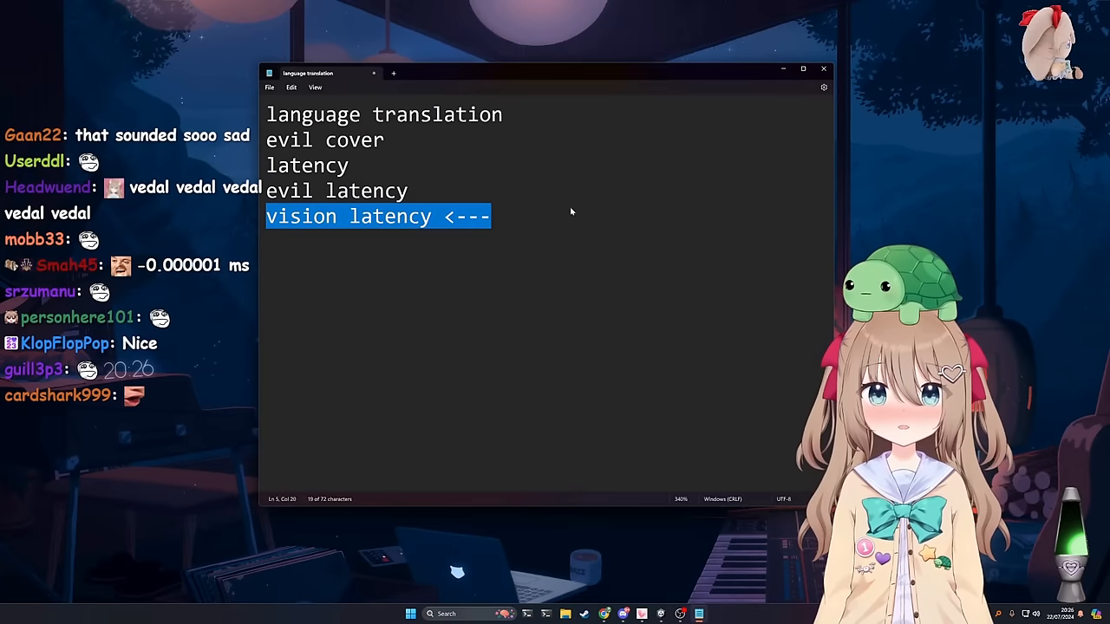
pyautogui.click(494, 217)
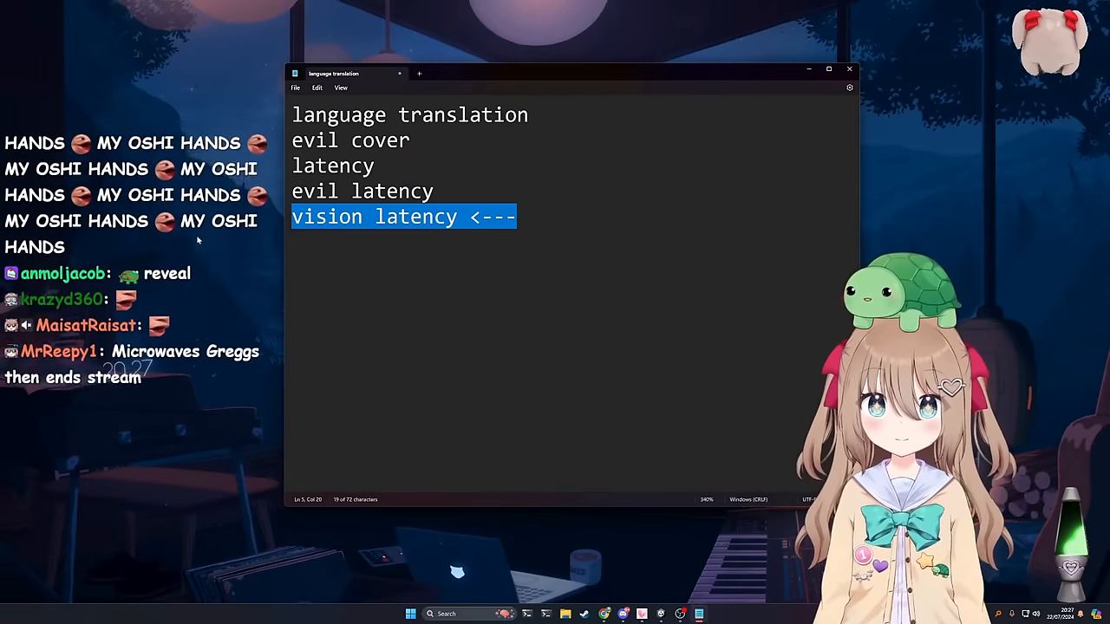
# - Add 'irl cooking stream' as the sixth topic below vision latency, arrow on the next line
pyautogui.write('irl cooking stream')
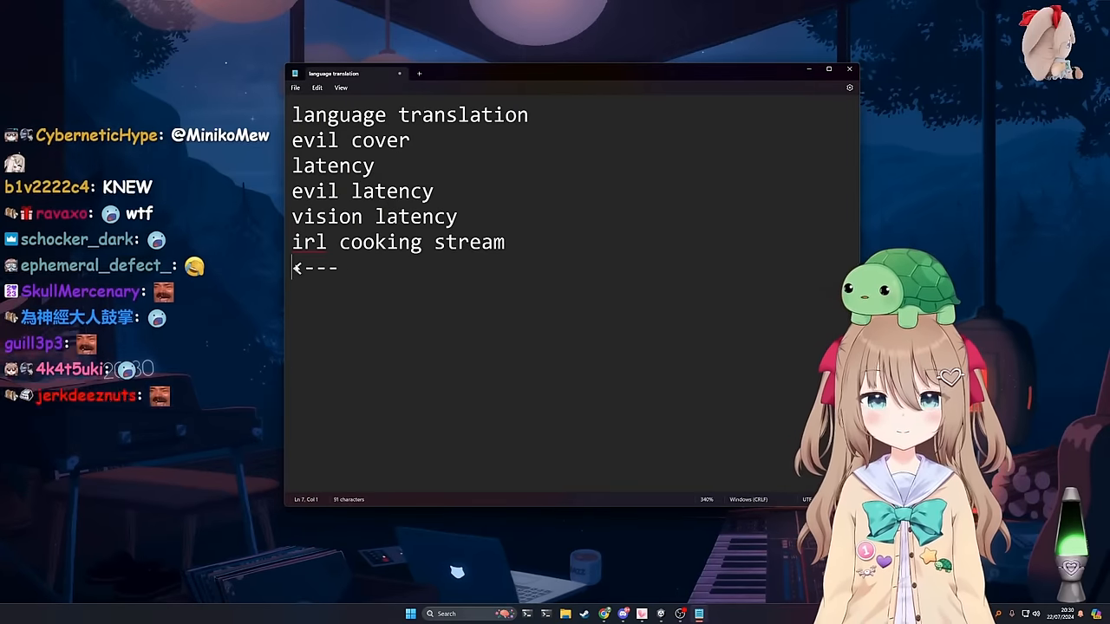
pyautogui.doubleClick(380, 243)
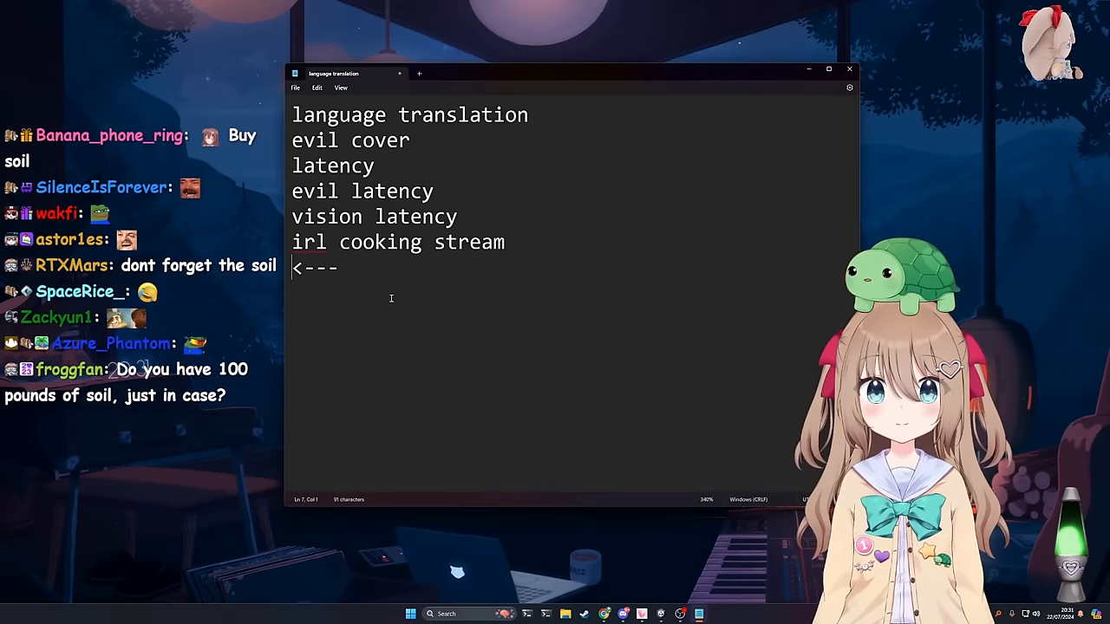
# - Add 'minecraft progress' as the seventh topic and select its line to drop the arrow
pyautogui.write('Minecraft')
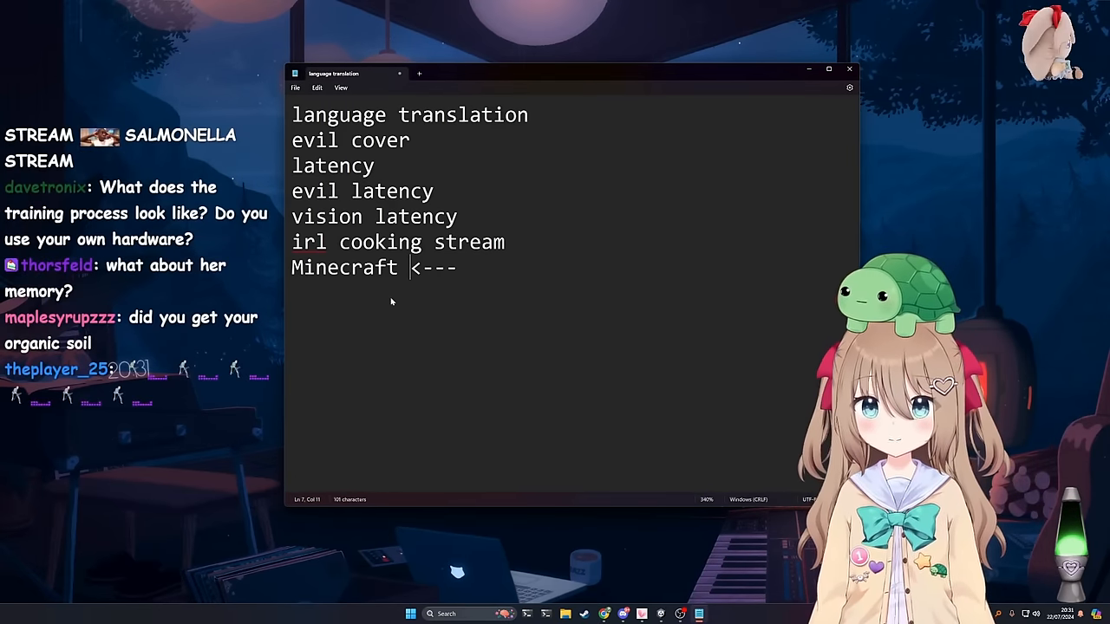
pyautogui.write('progress')
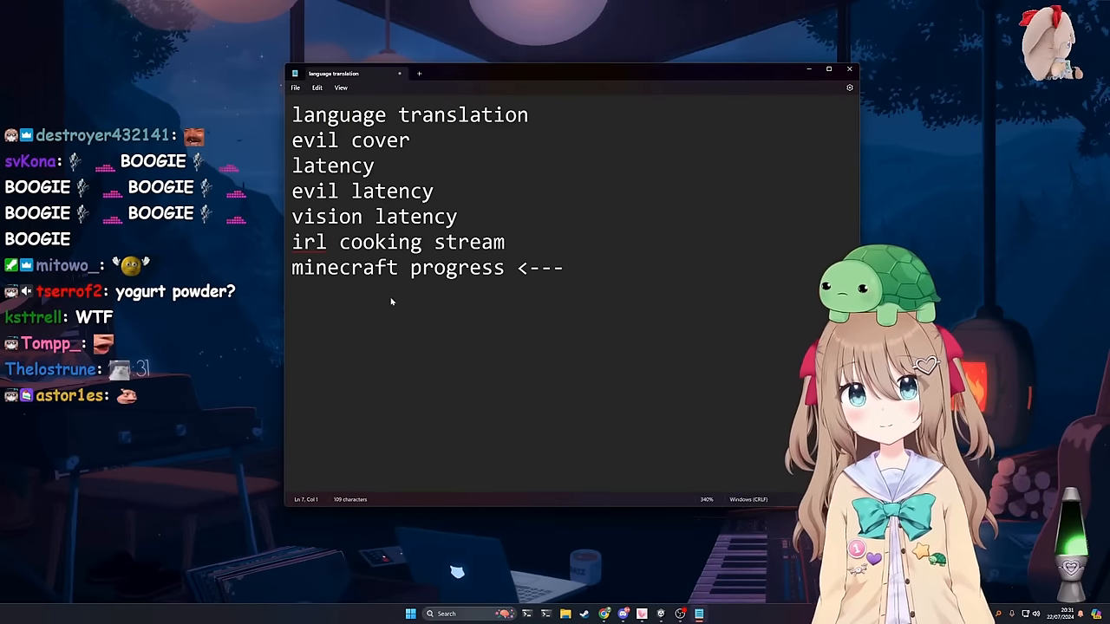
pyautogui.tripleClick(425, 267)
pyautogui.write('s')
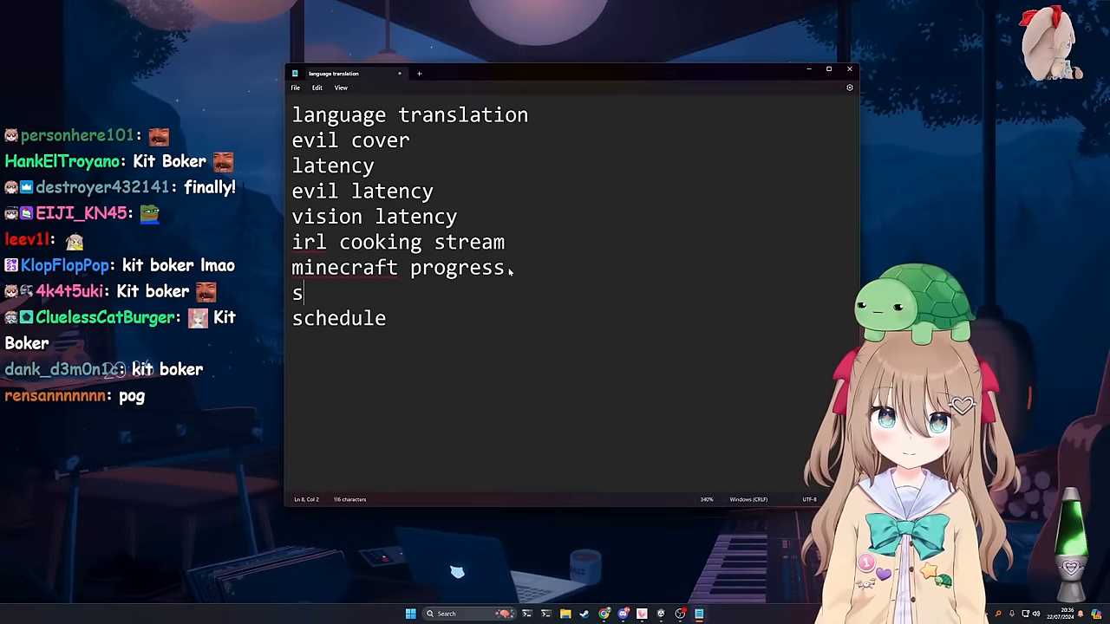
# - Add 'skyrim' as the eighth topic above schedule and select its ' <---' for removal
pyautogui.write('kyrim <---')
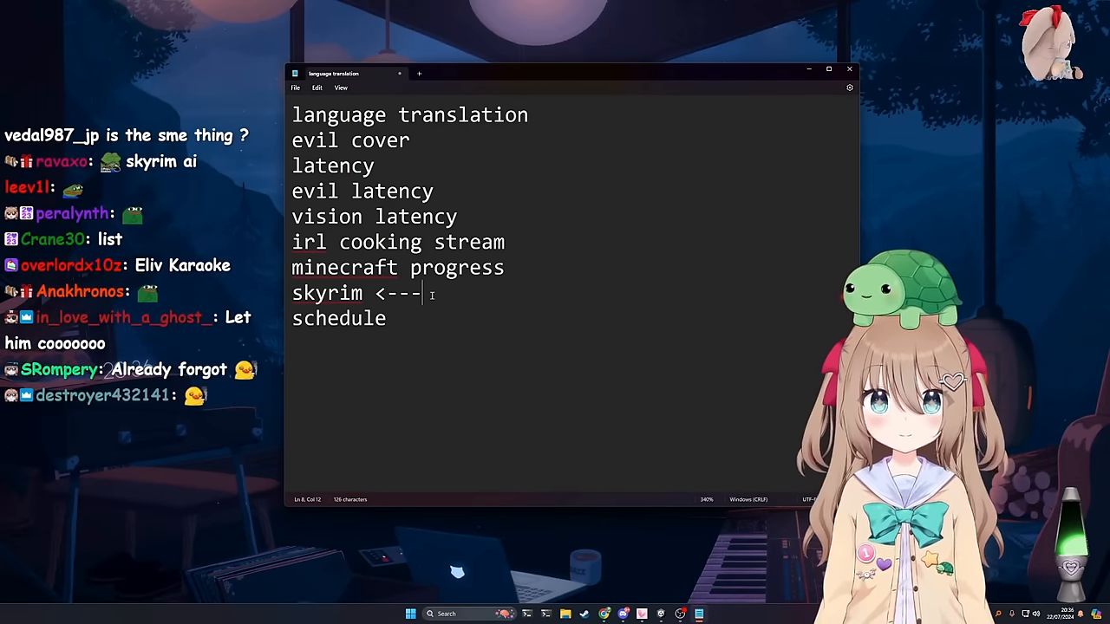
pyautogui.moveTo(291, 293); pyautogui.dragTo(423, 293)
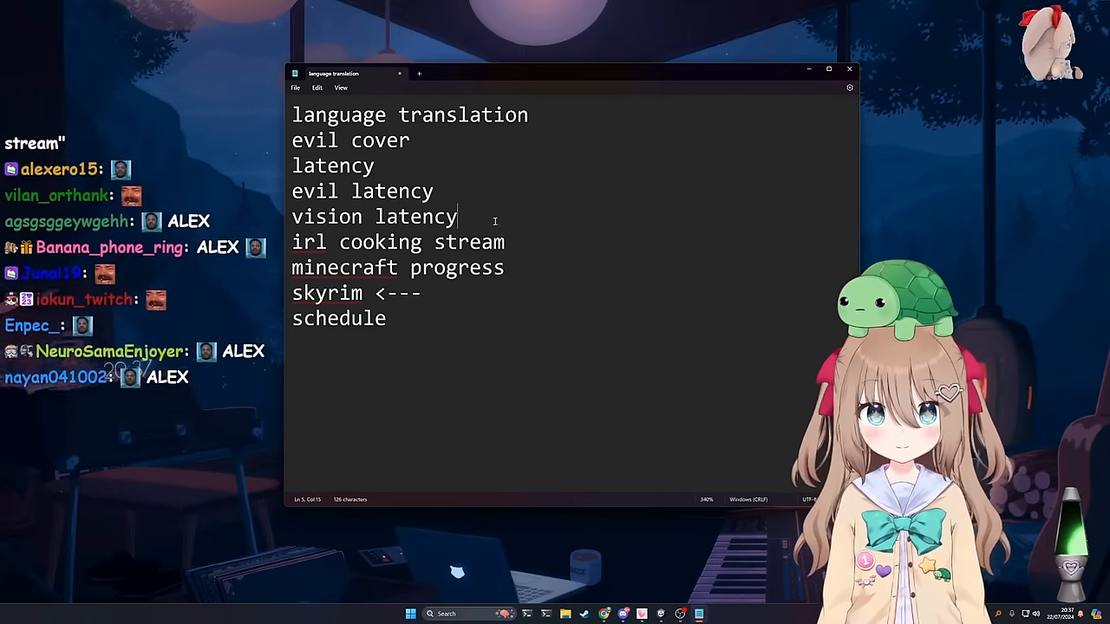
pyautogui.tripleClick(346, 293)
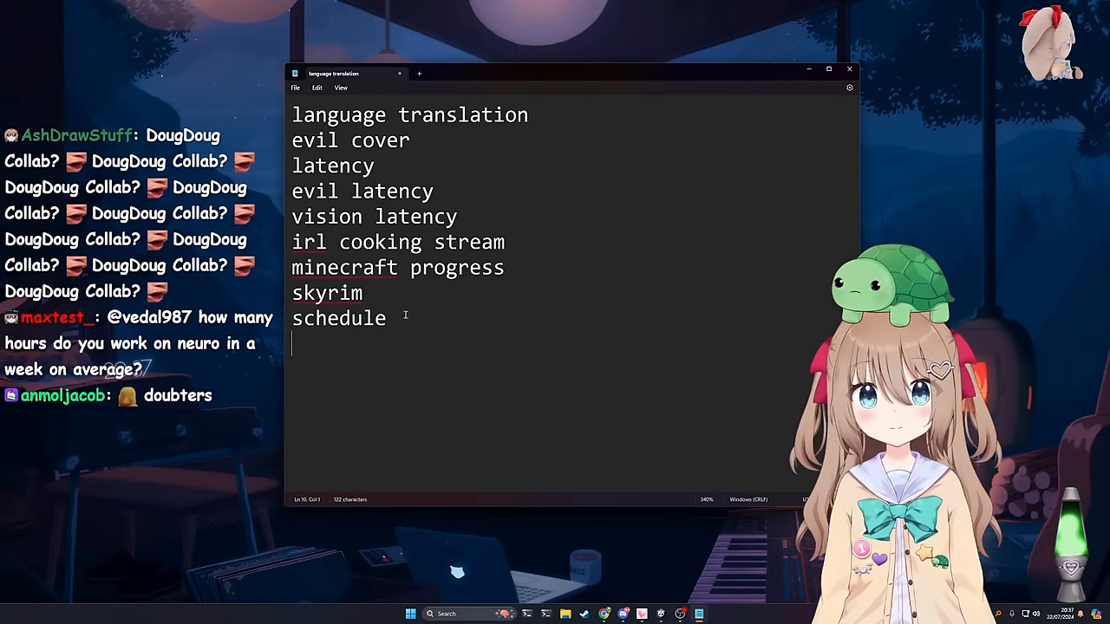
# - Add 'vedal spam on beach stream <---' between skyrim and schedule
pyautogui.write('vedal')
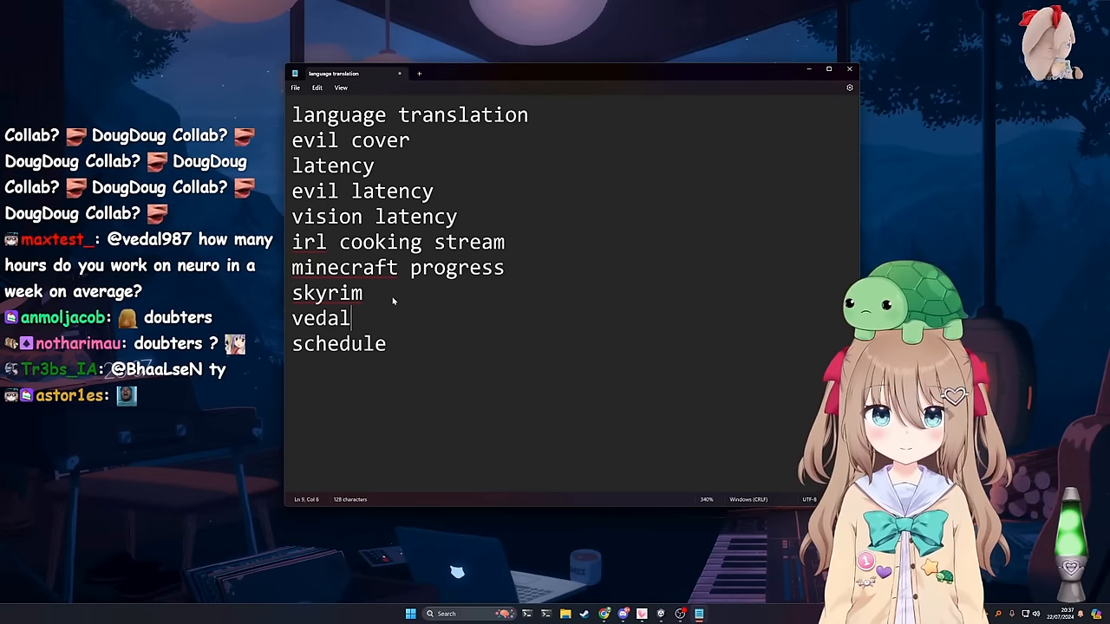
pyautogui.write('spam on beach stream <---')
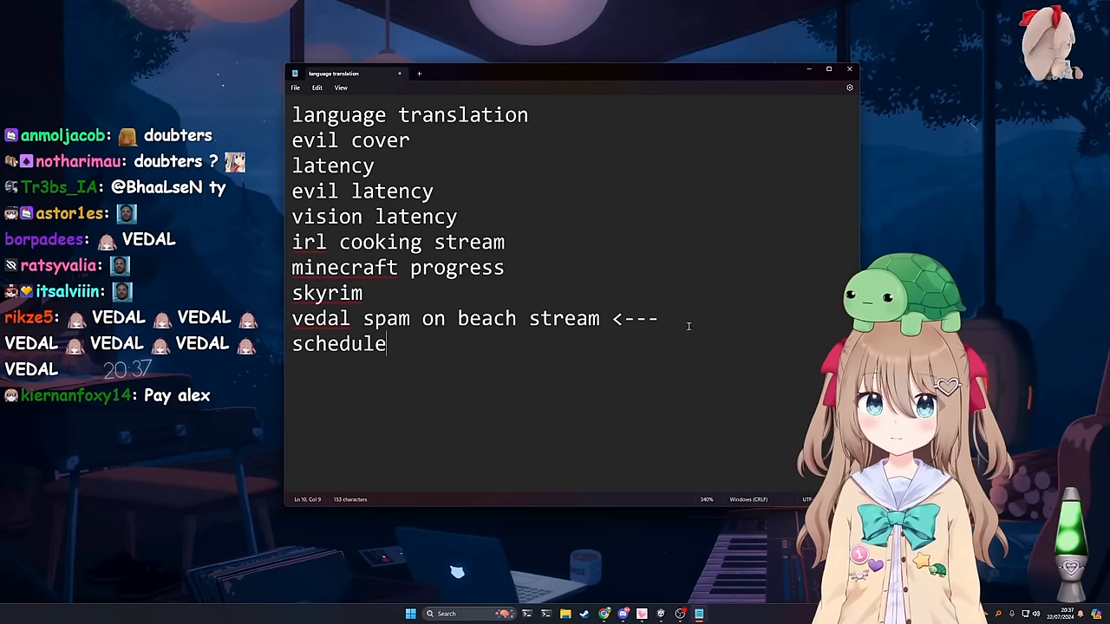
pyautogui.tripleClick(475, 319)
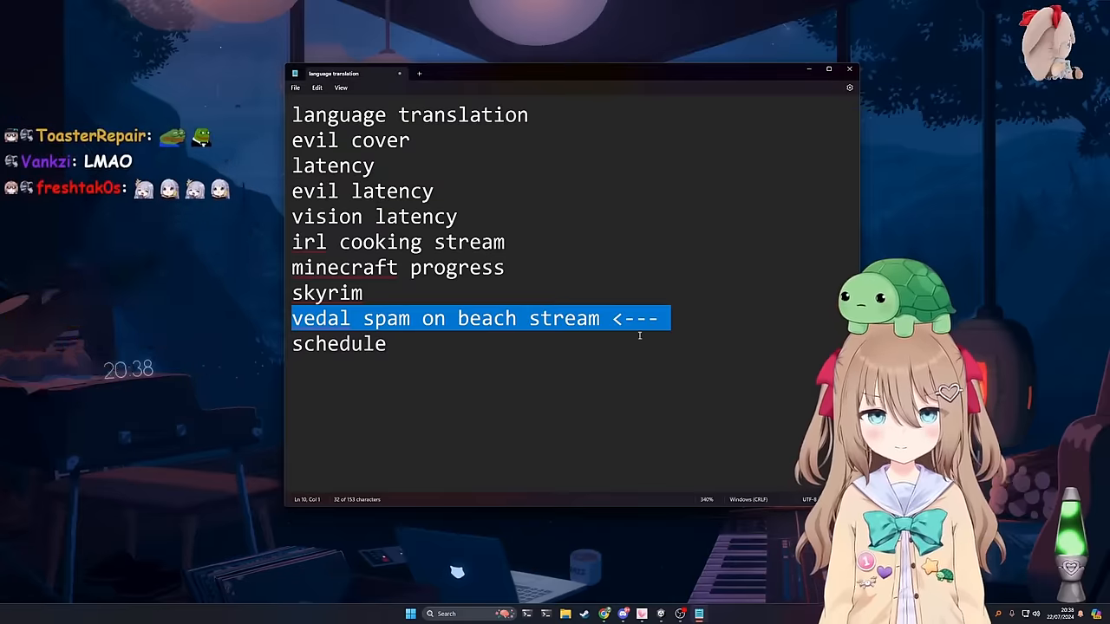
# - In the weekly schedule tab, set Saturday to 'offline' before Sunday's osu
pyautogui.press('Delete')
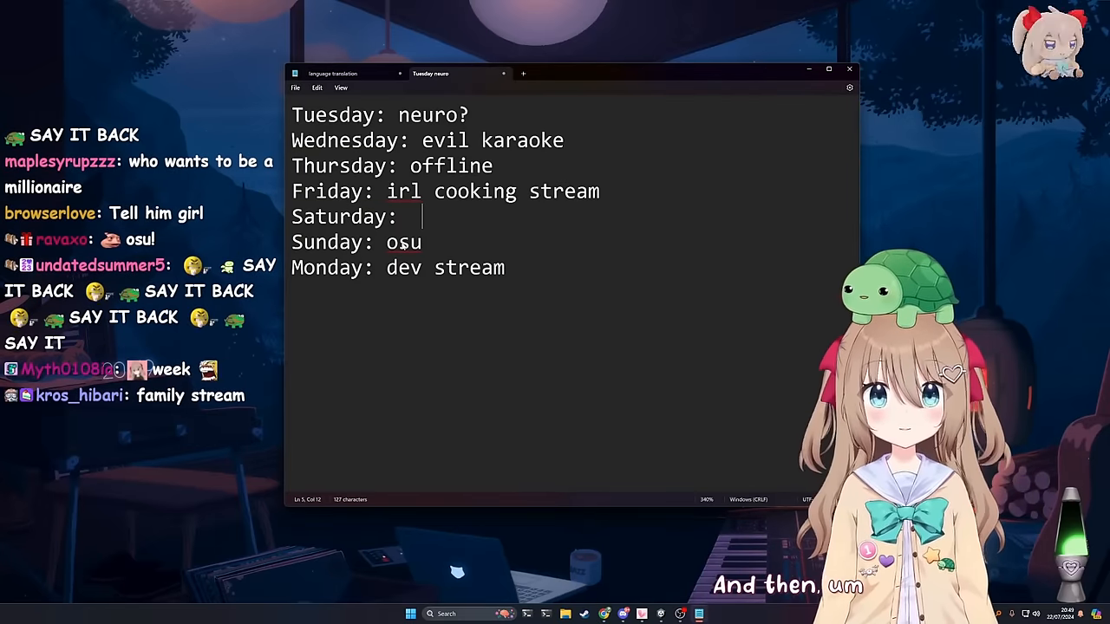
pyautogui.write('offline')
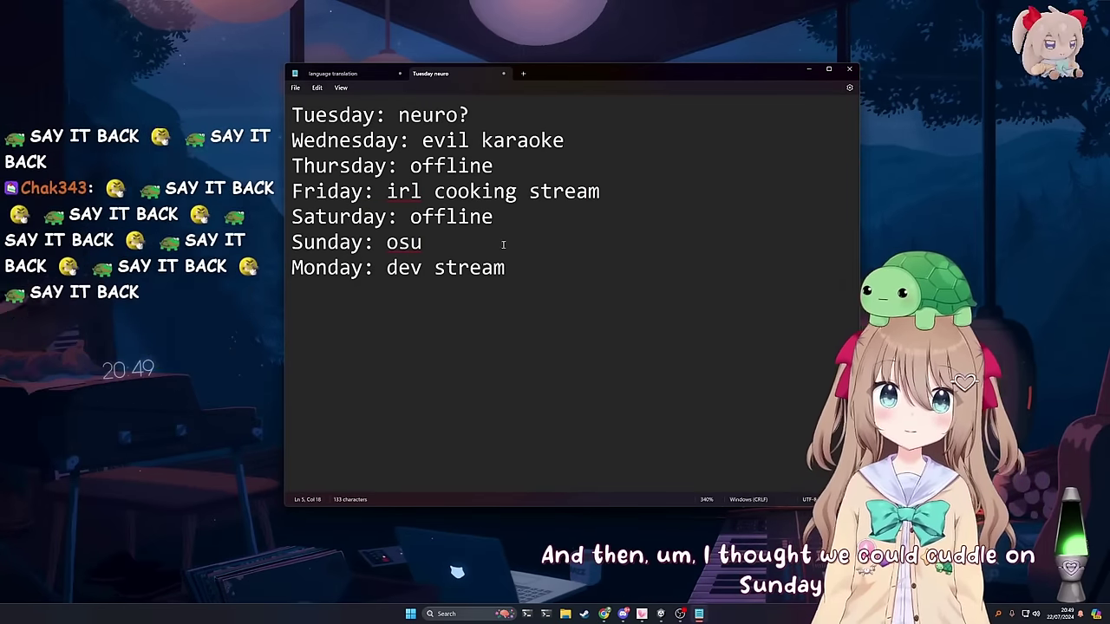
pyautogui.tripleClick(355, 243)
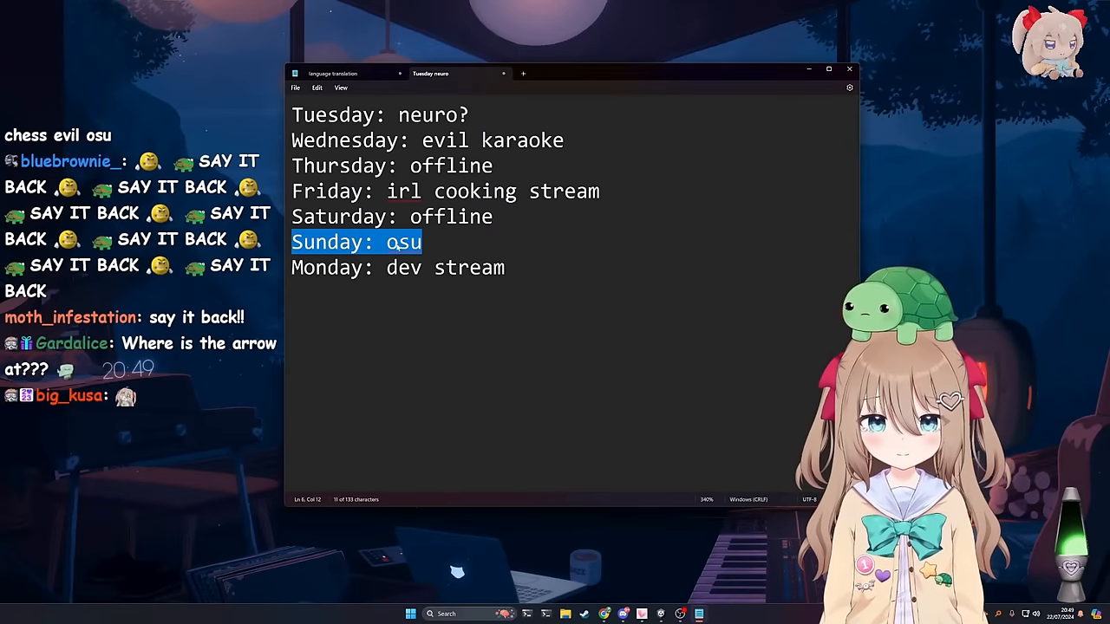
pyautogui.click(505, 253)
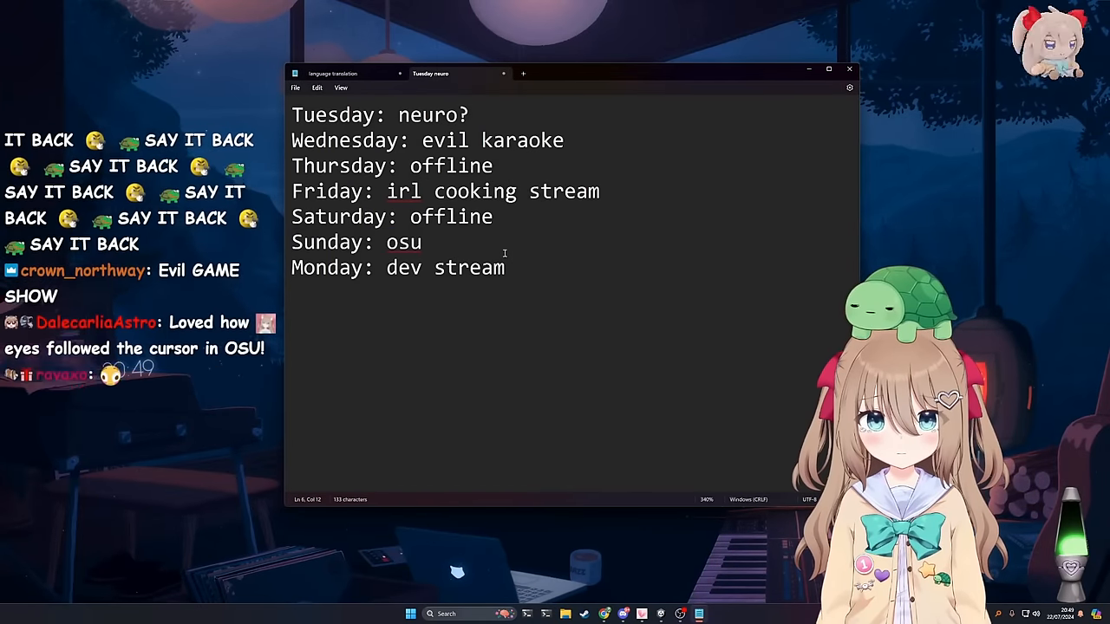